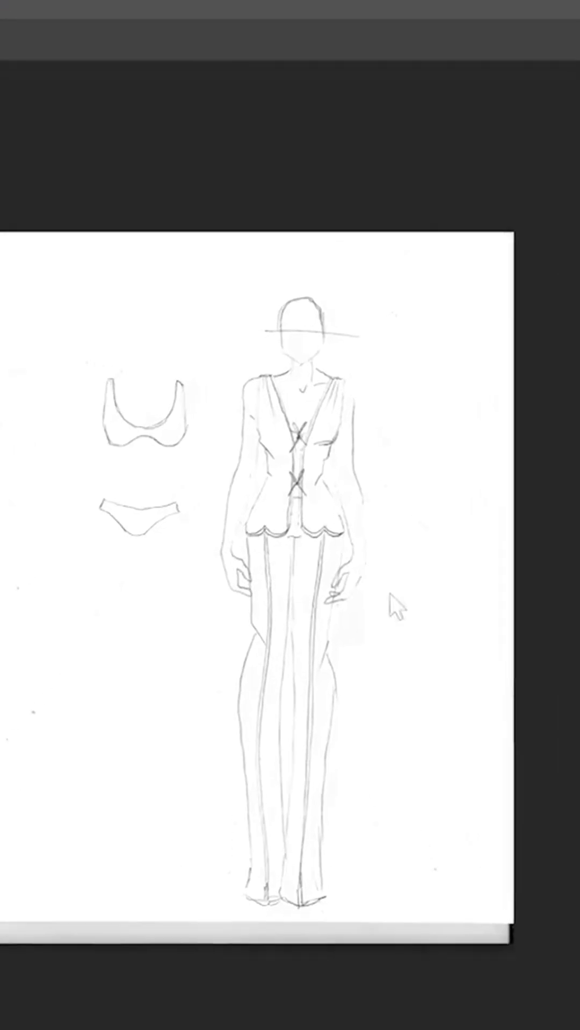
- Confirm the Fill dialog so the isolated pencil lines are filled with color on their transparent layer
scroll(down, 3)
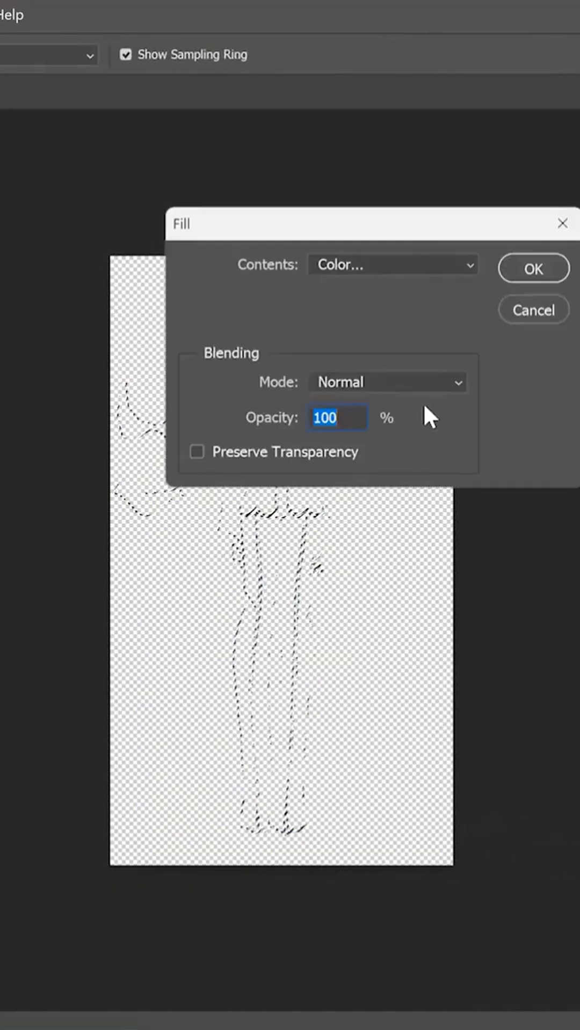
click(393, 265)
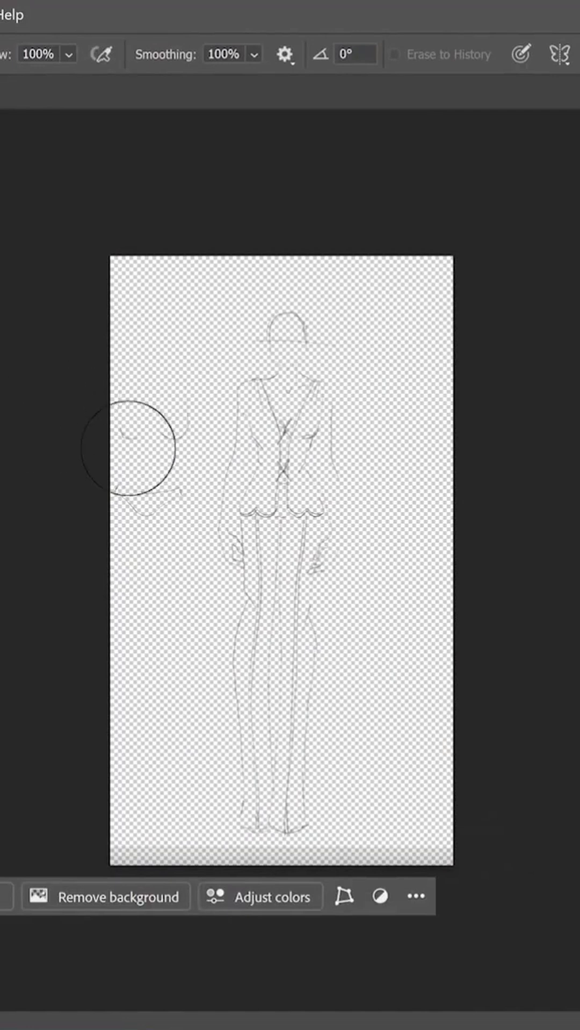
mouse_move(139, 894)
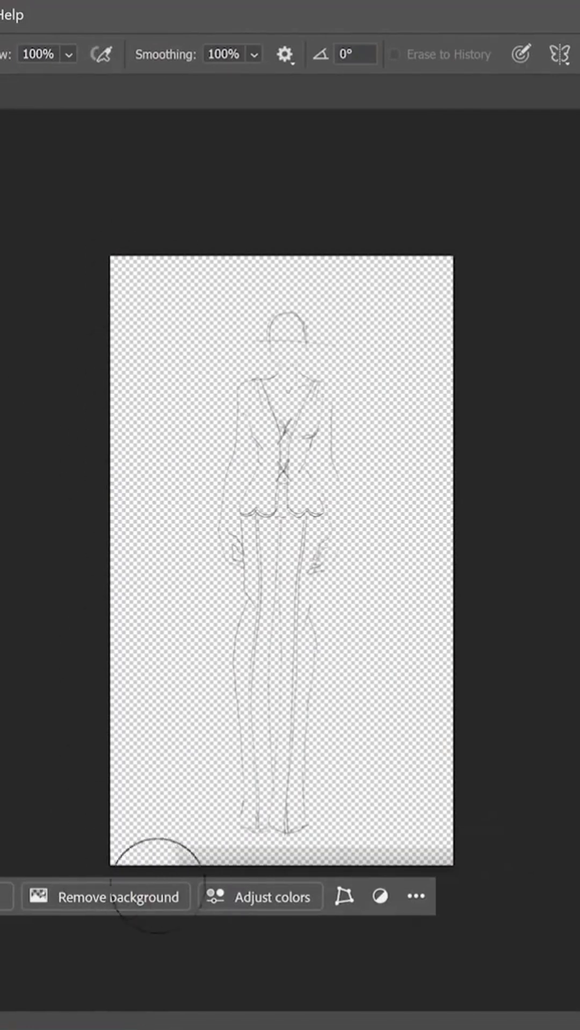
mouse_move(421, 424)
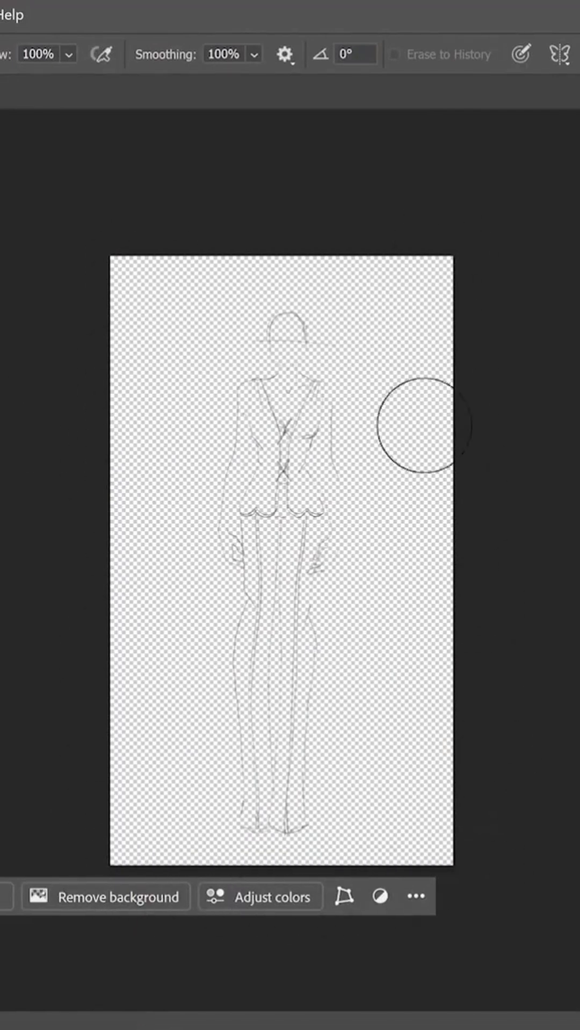